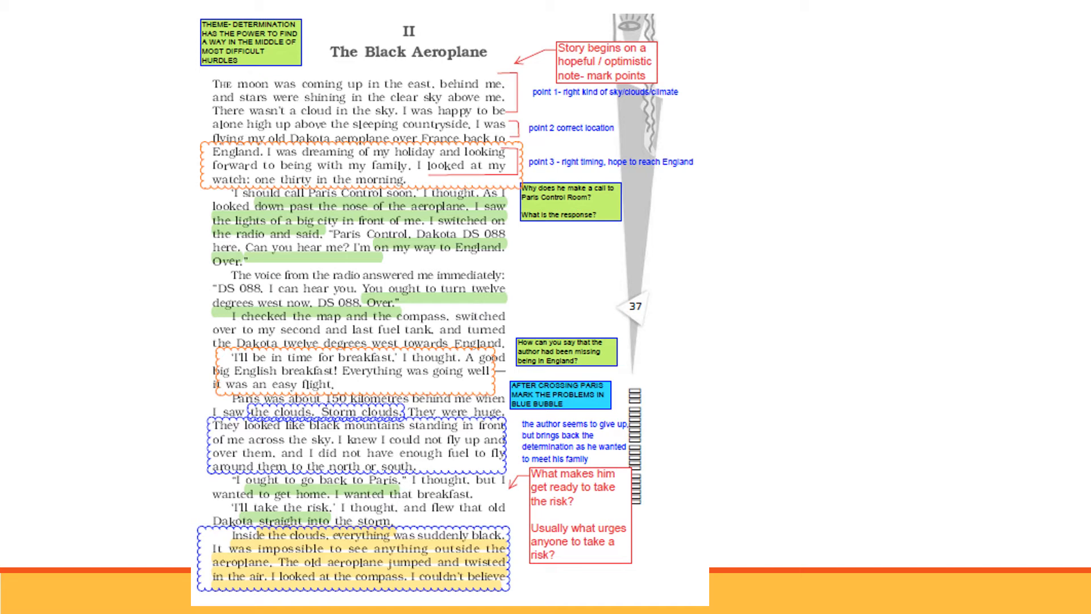
{"action": "scroll", "scroll_direction": "down", "scroll_amount": 3}
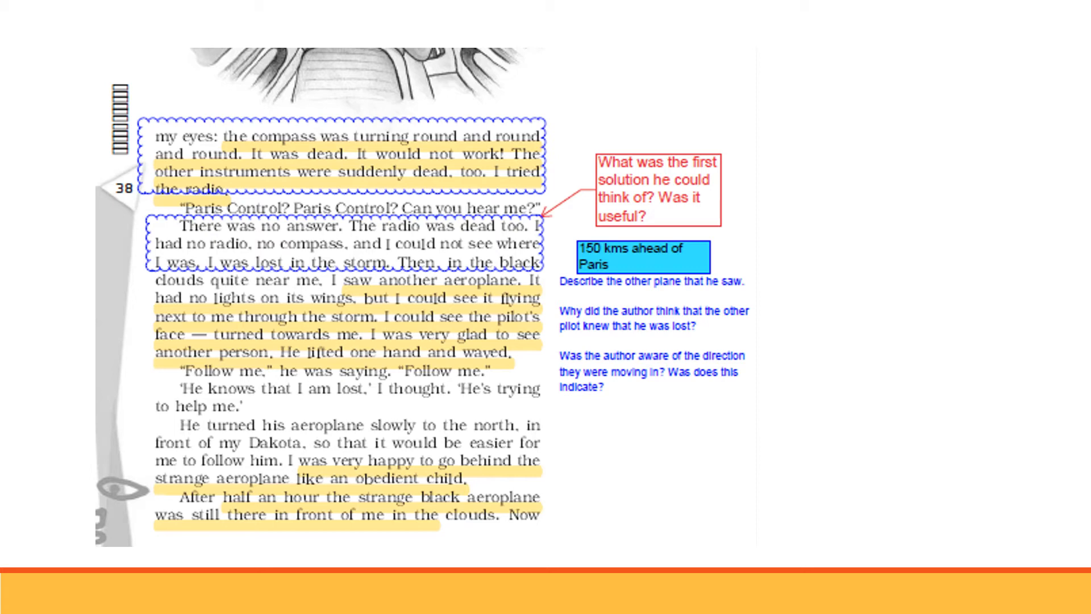
{"action": "scroll", "scroll_direction": "down", "scroll_amount": 3}
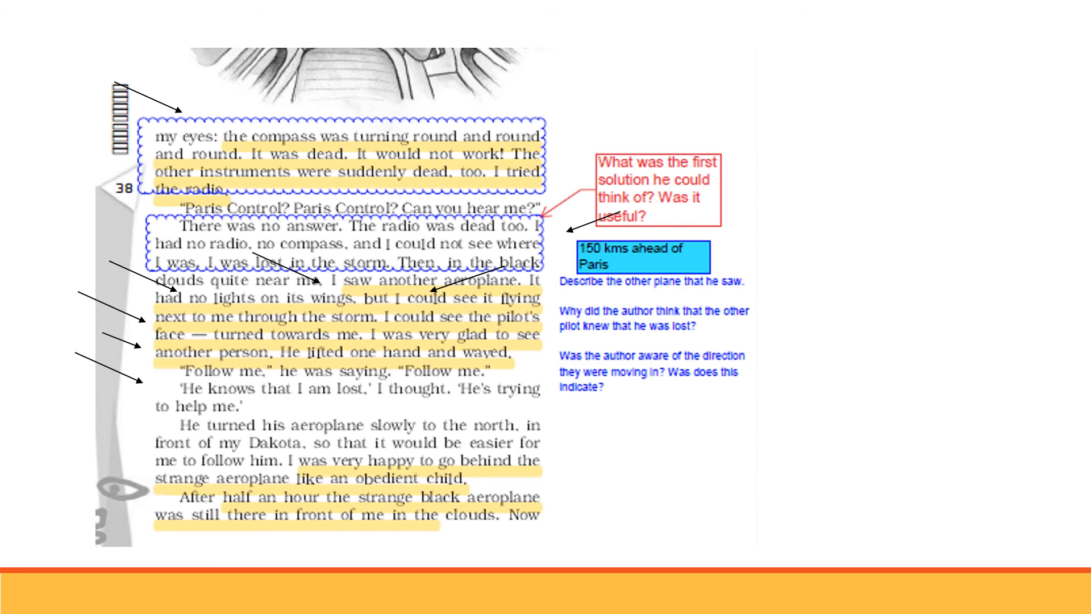
{"action": "scroll", "scroll_direction": "down", "scroll_amount": 3}
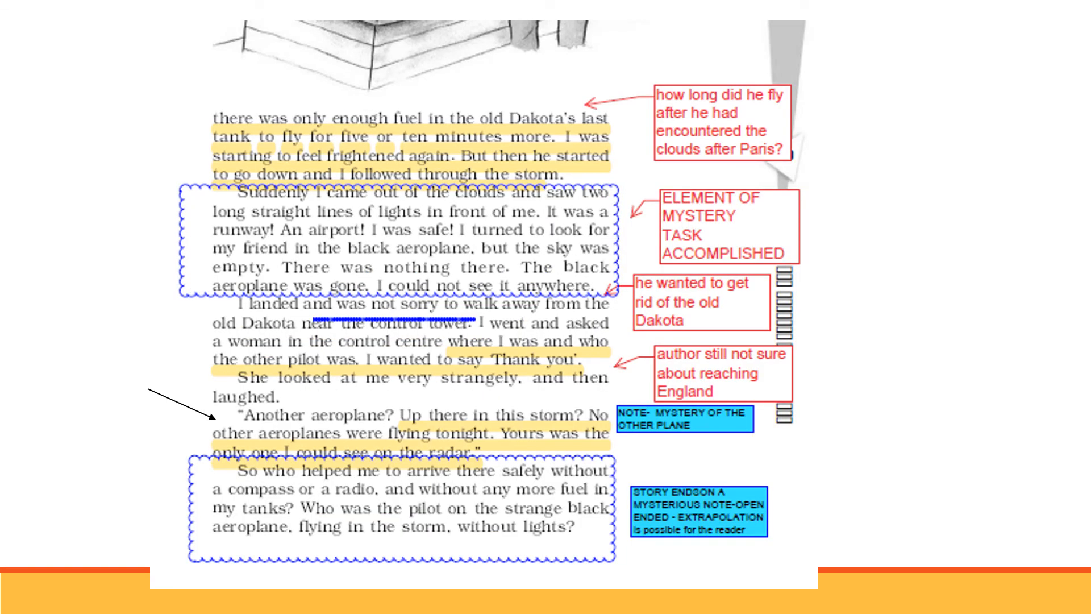